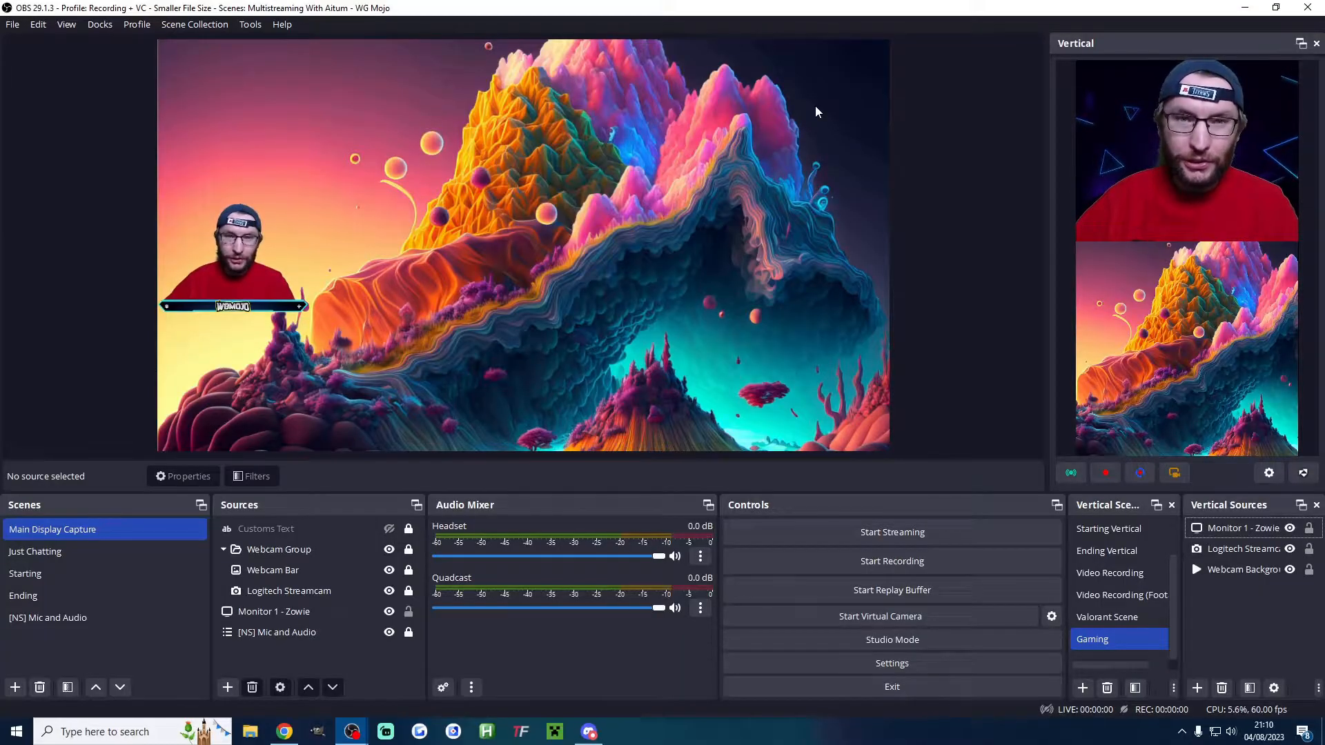
Schedule an unlisted Landscape Stream broadcast for 4 Aug 2023 at 23:15 via Create > Go live
{"action": "left_click", "coordinate": [284, 732]}
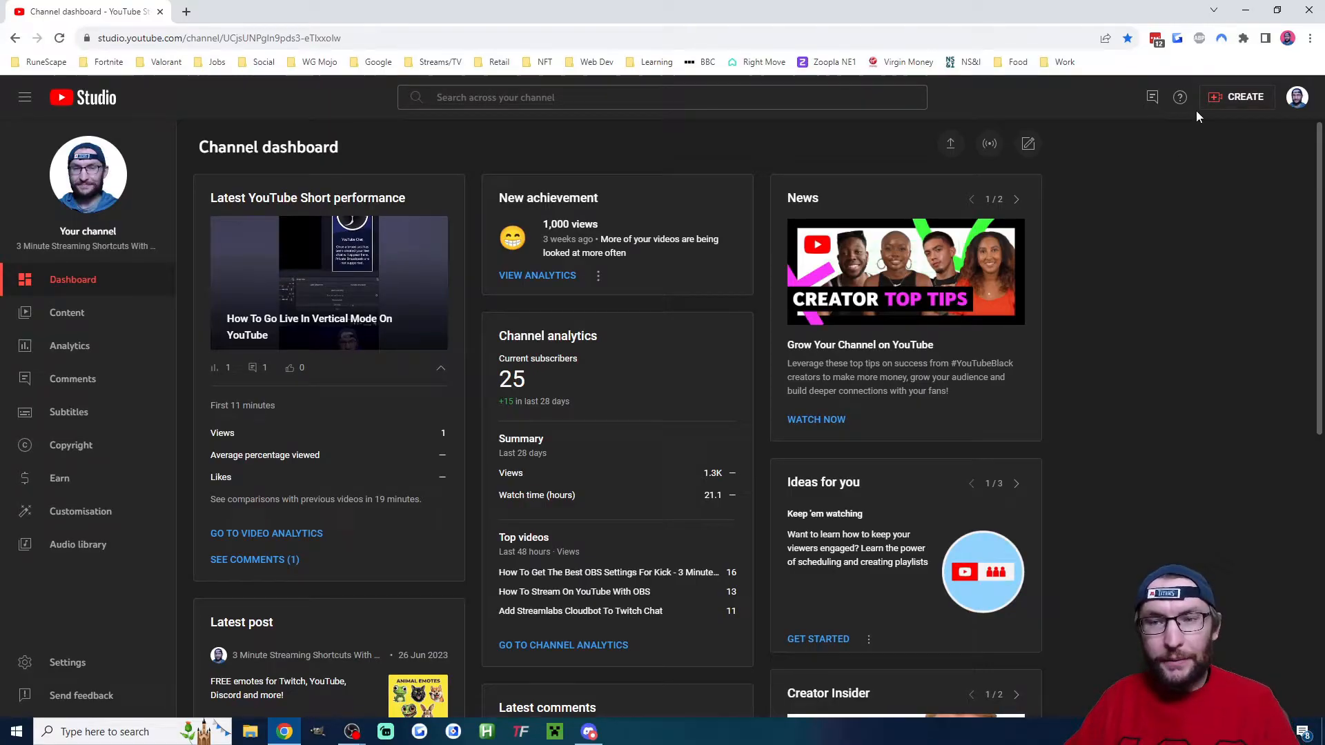
{"action": "left_click", "coordinate": [1237, 97]}
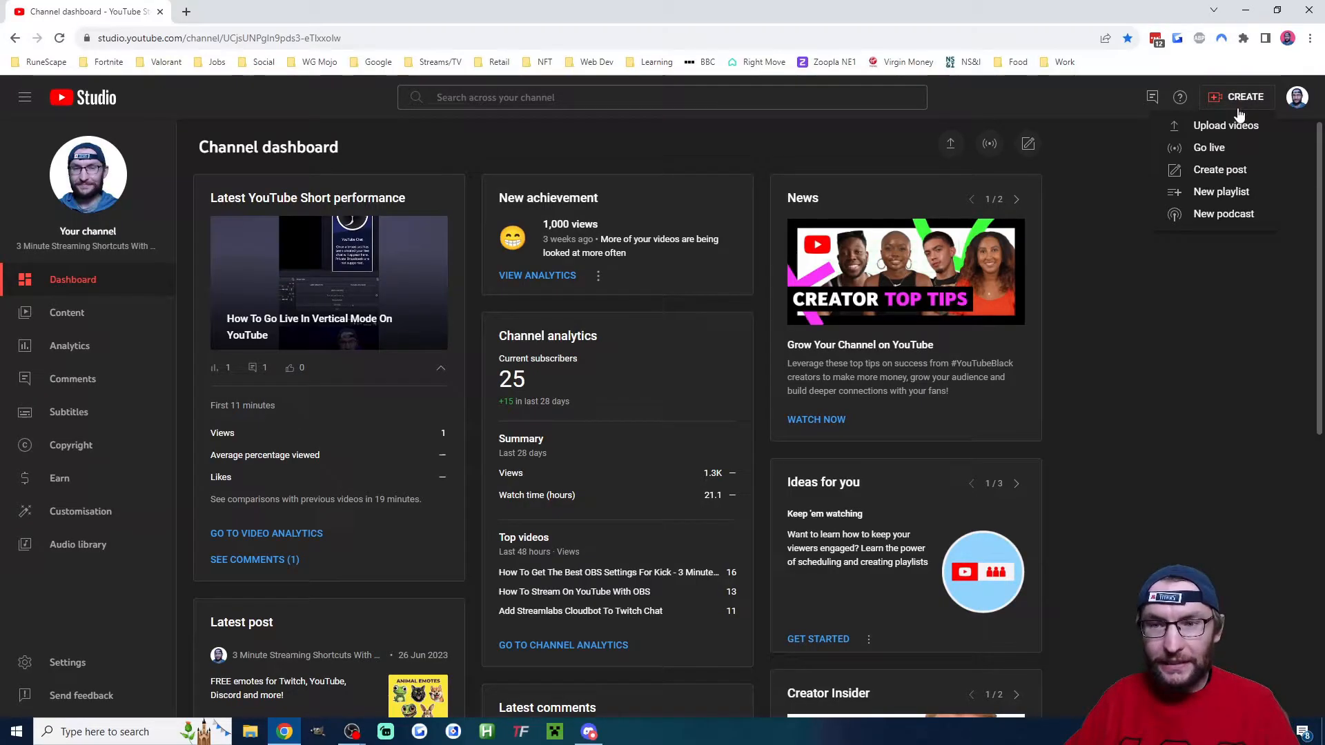
{"action": "left_click", "coordinate": [1209, 148]}
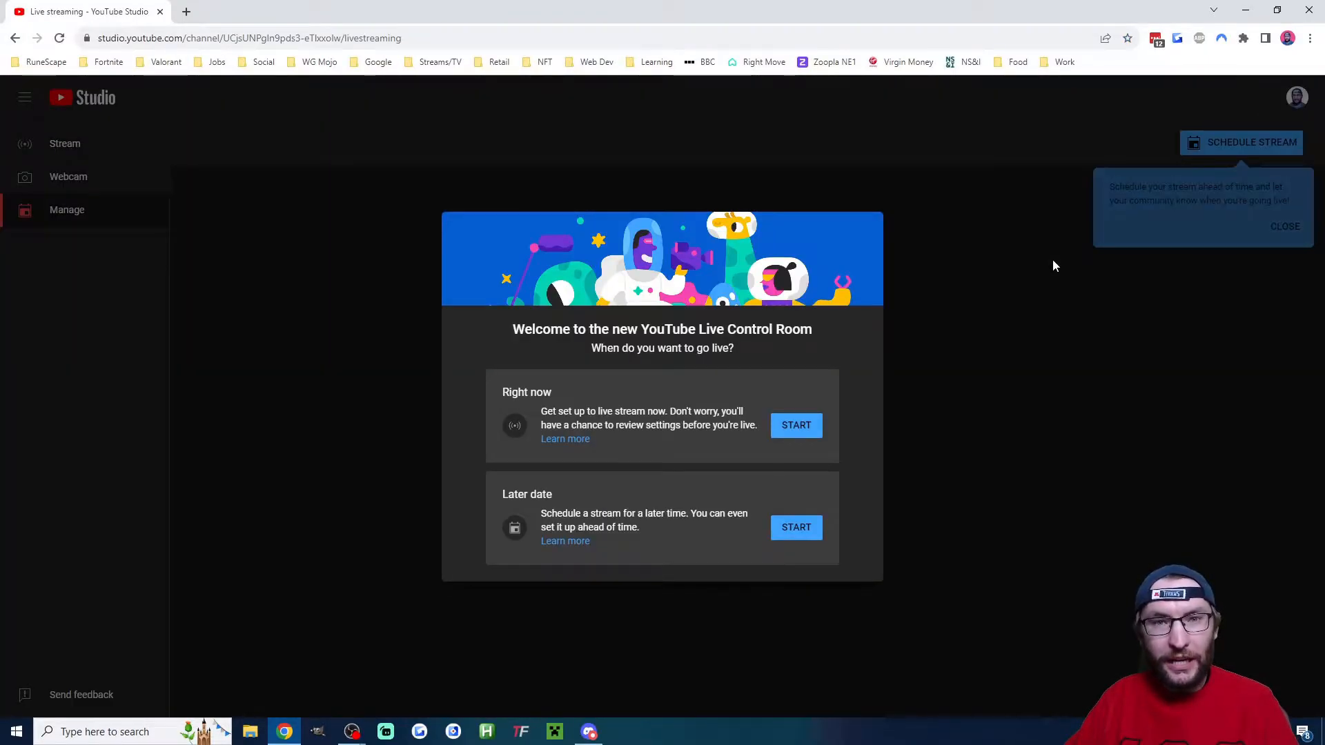
{"action": "left_click", "coordinate": [67, 209]}
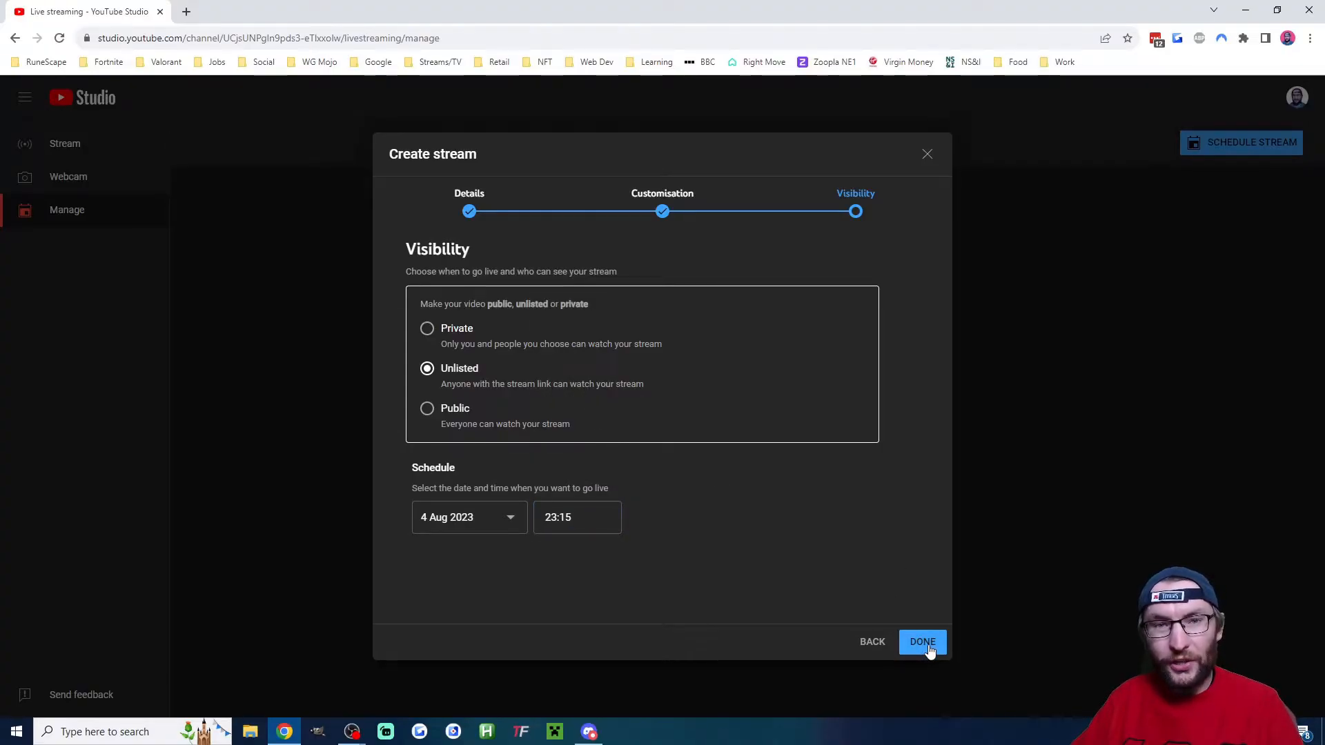
{"action": "left_click", "coordinate": [922, 642]}
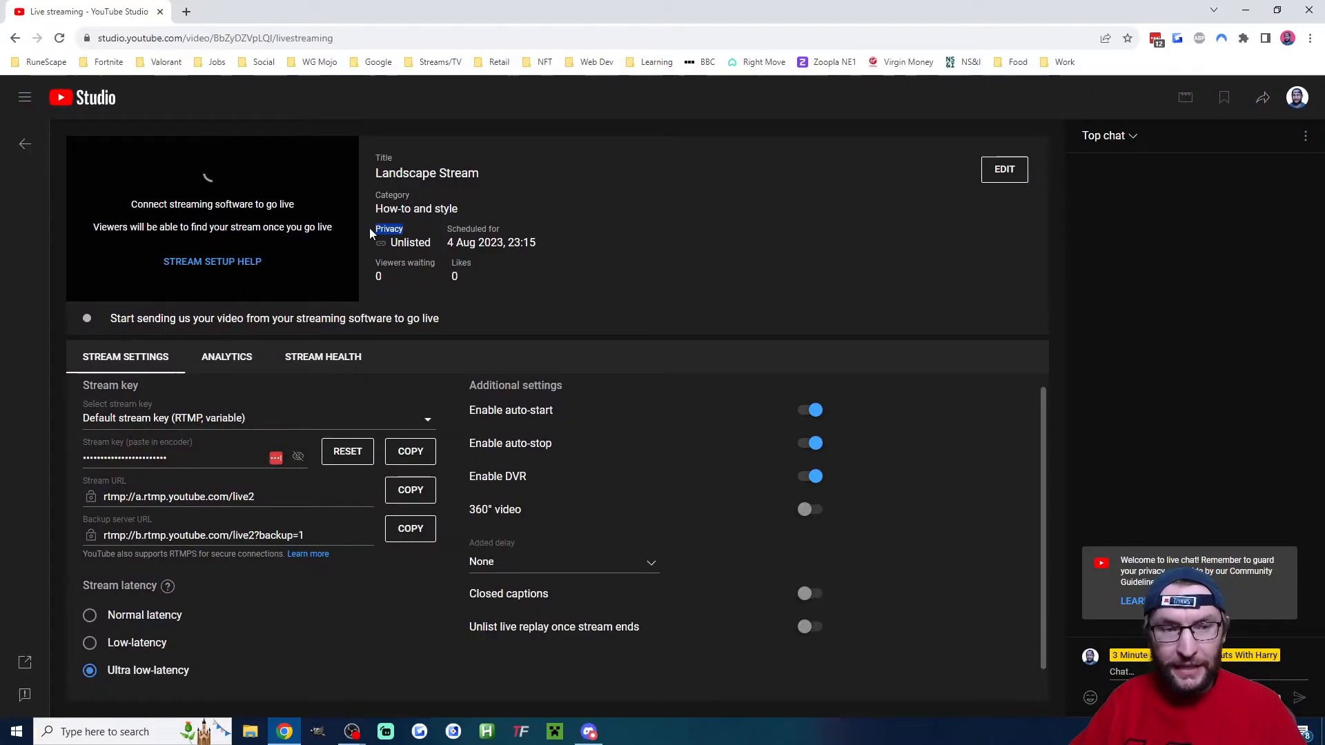
{"action": "mouse_move", "coordinate": [708, 288]}
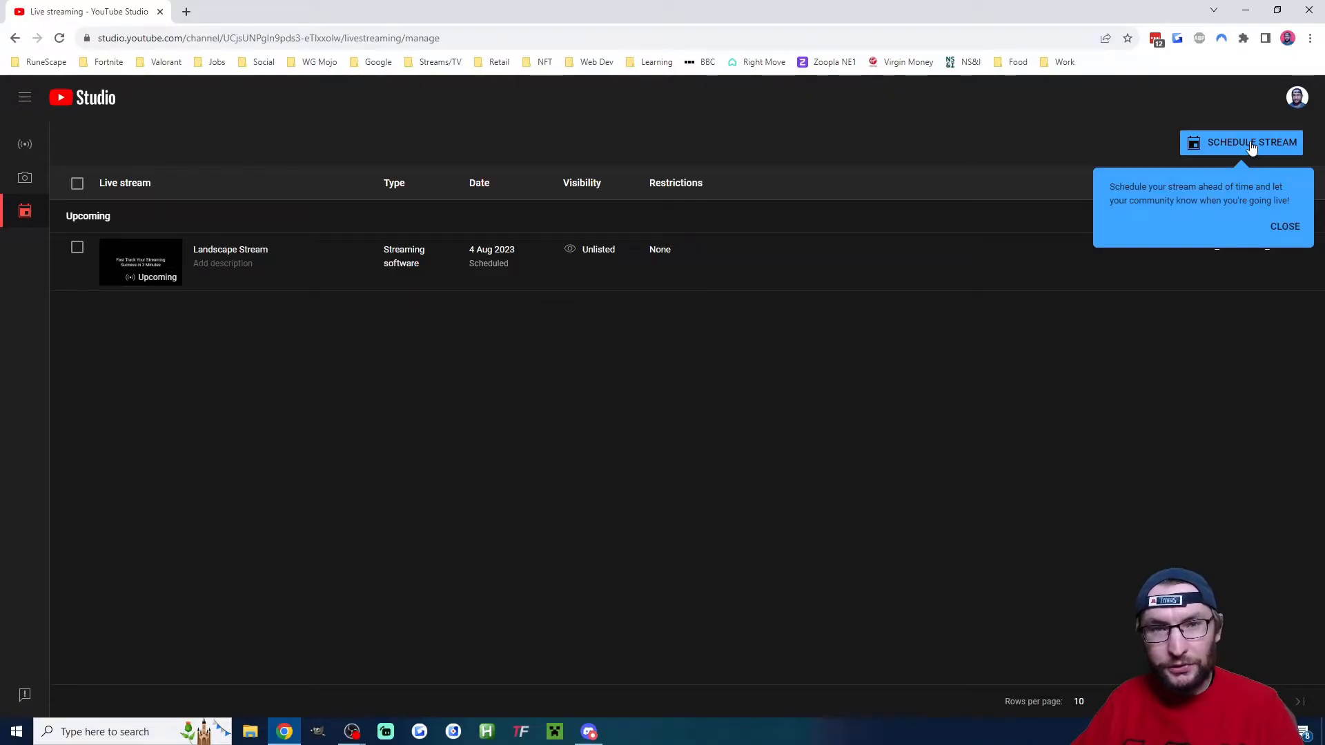
Schedule a second unlisted broadcast, Vertical Stream, for 4 Aug 2023 at 23:15
{"action": "left_click", "coordinate": [1252, 142]}
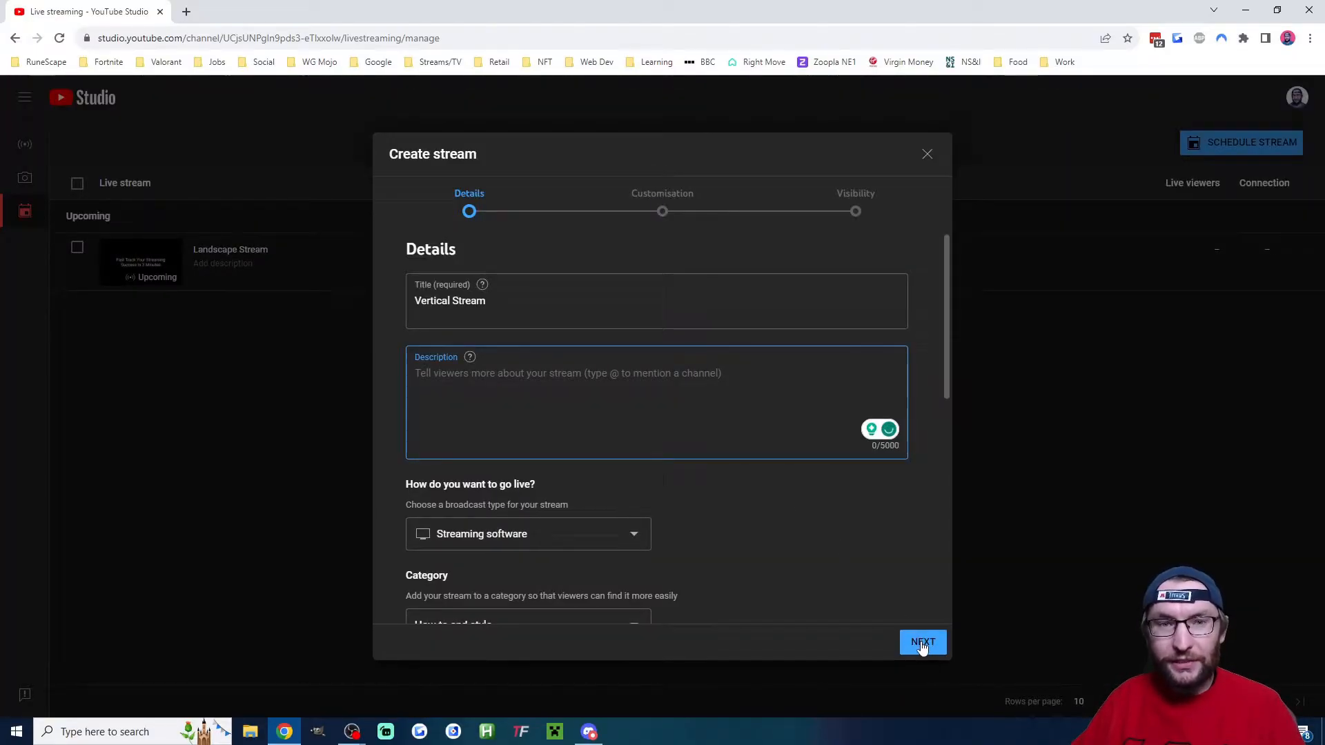
{"action": "left_click", "coordinate": [922, 642]}
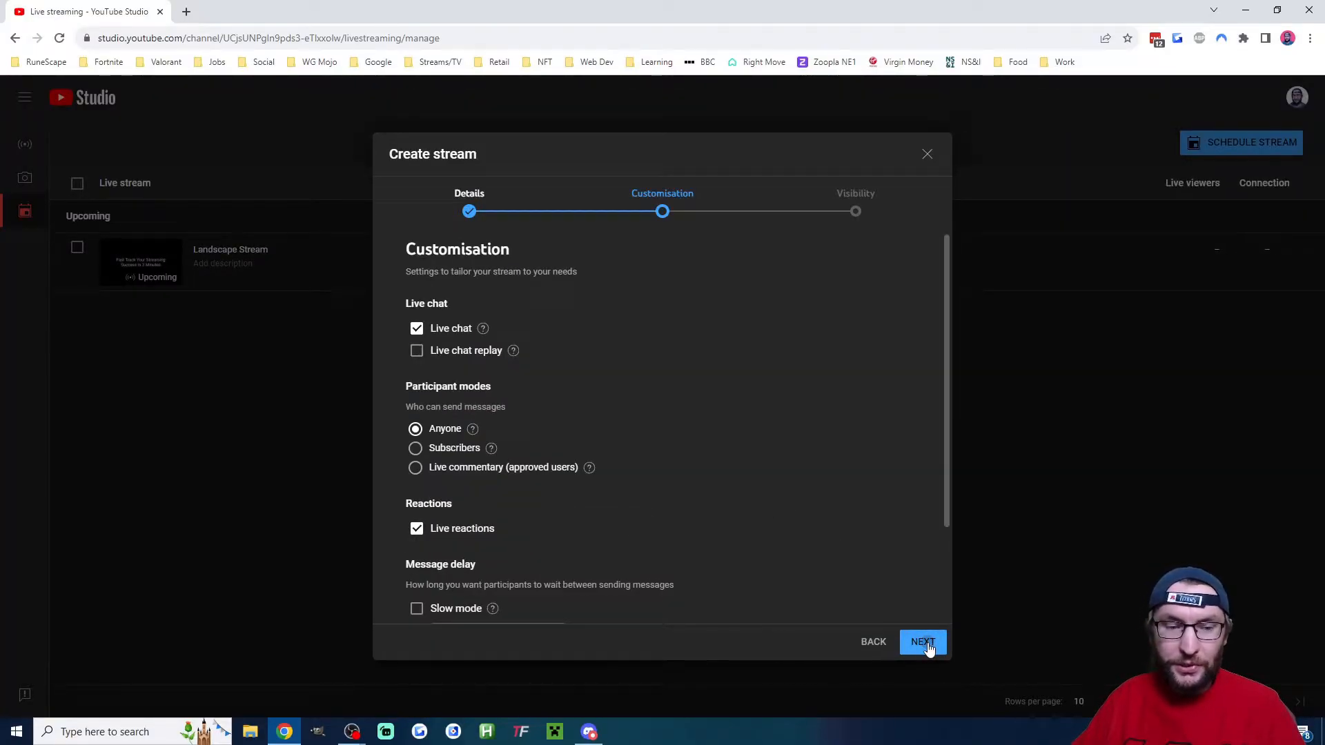
{"action": "left_click", "coordinate": [922, 642]}
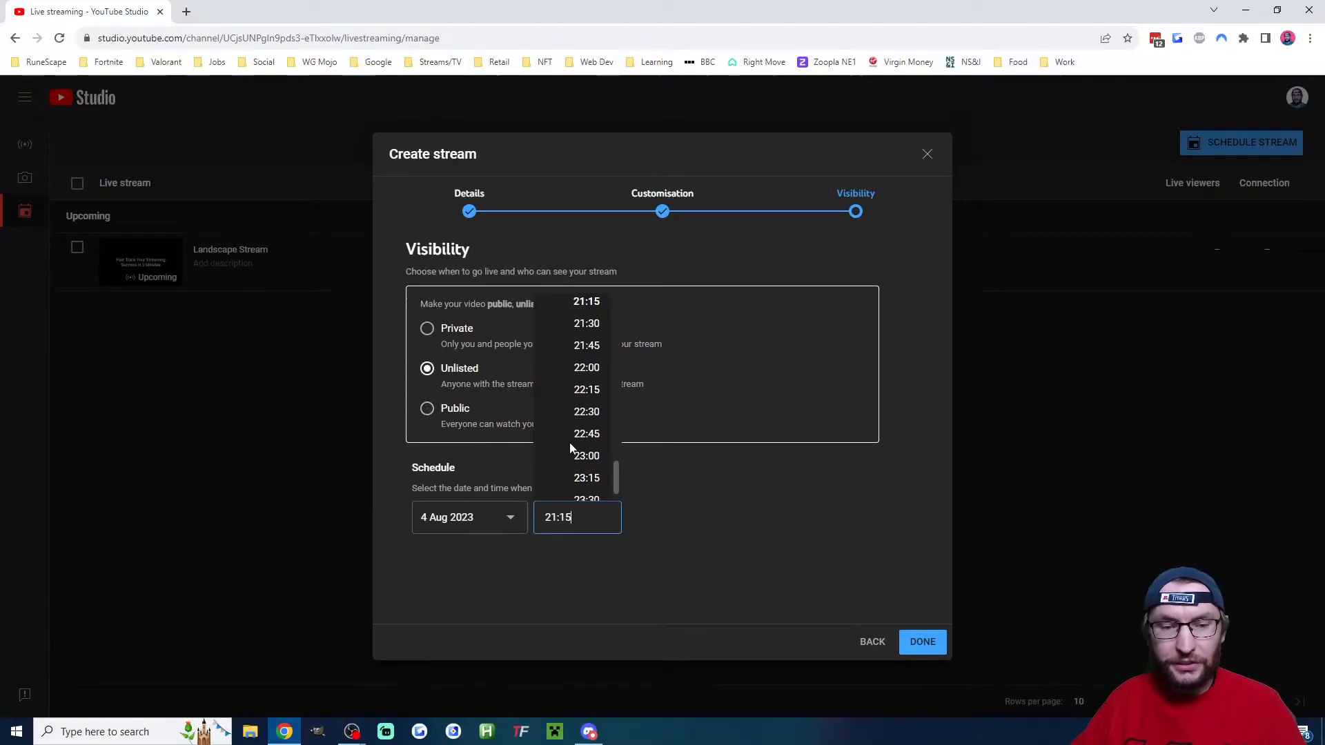
{"action": "left_click", "coordinate": [587, 478]}
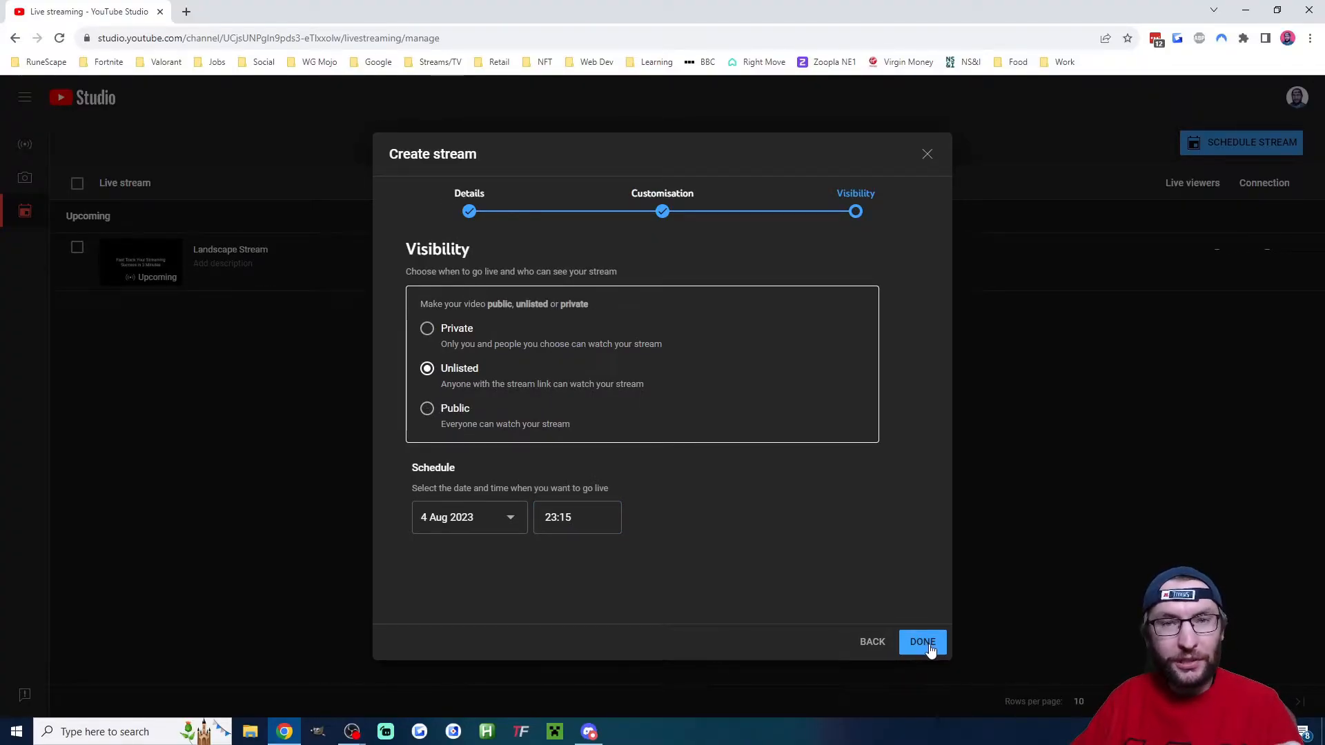
{"action": "left_click", "coordinate": [922, 642]}
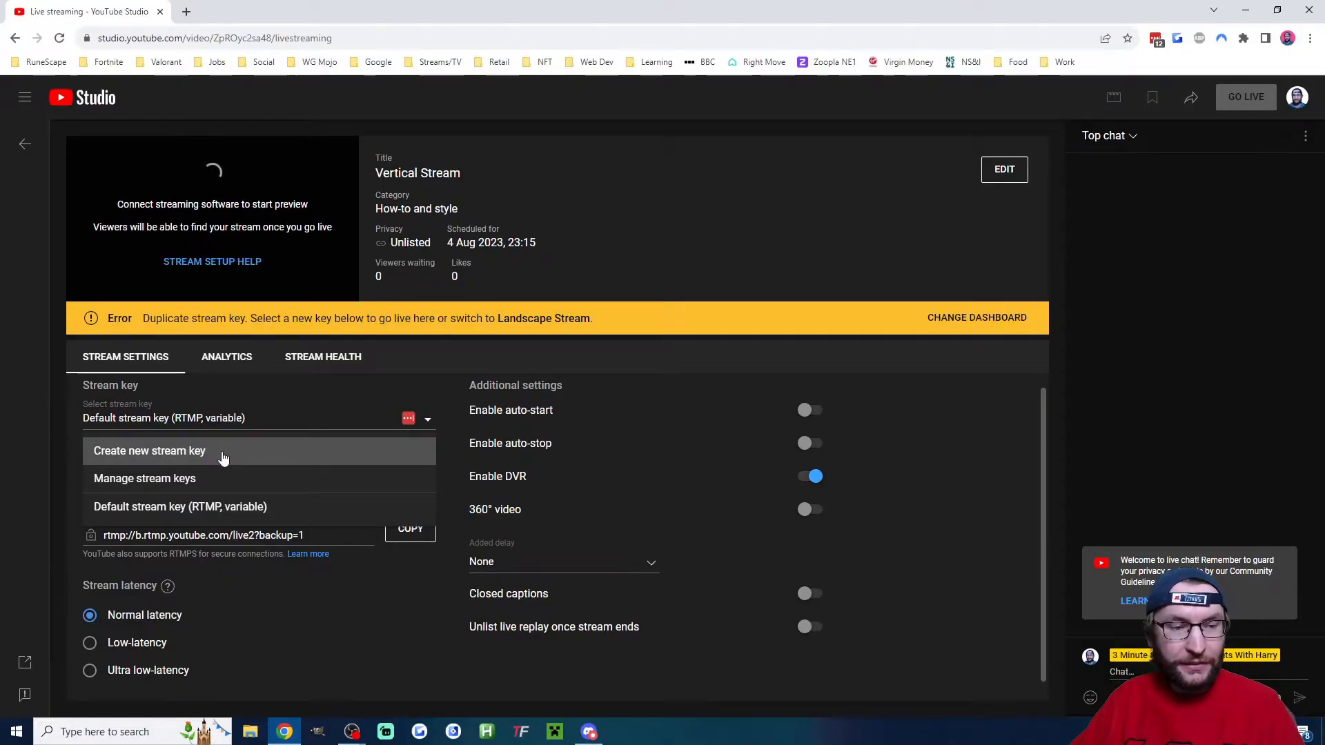
Create a separate new stream key for the Vertical Stream broadcast
{"action": "left_click", "coordinate": [149, 450]}
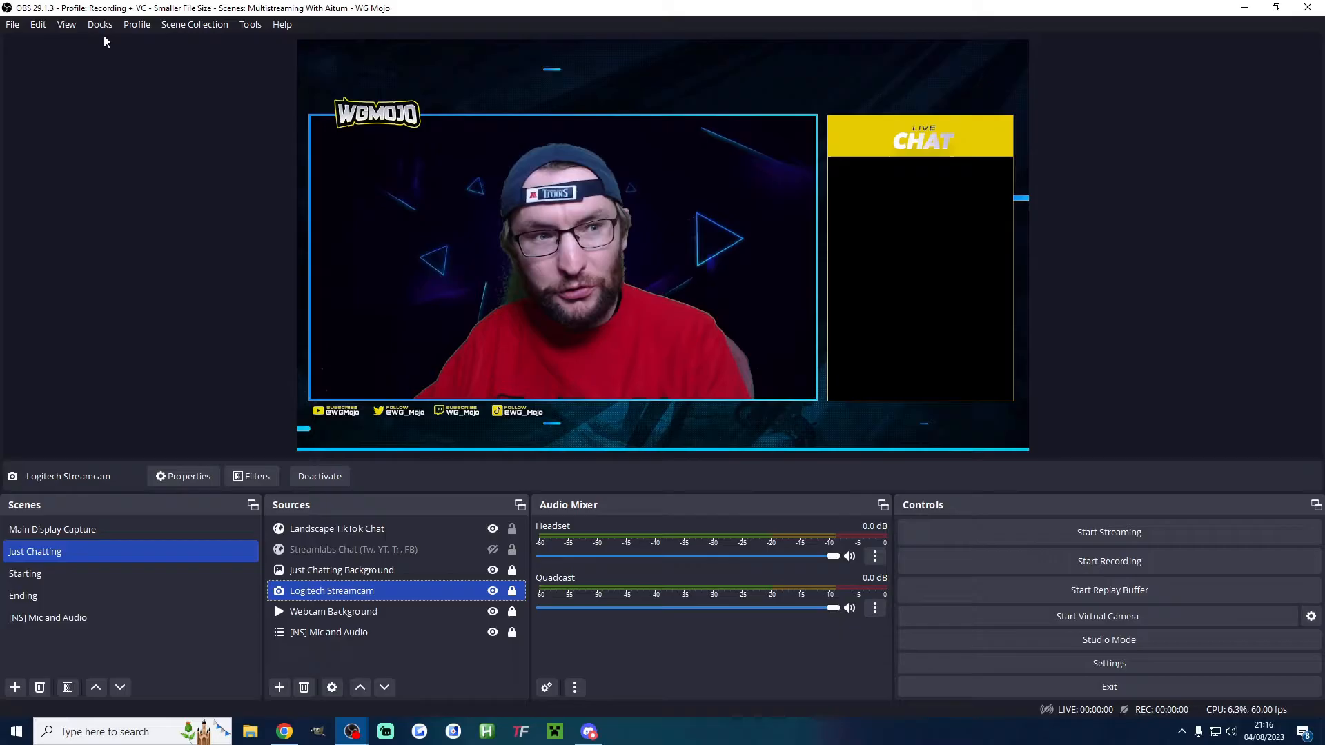
Enable the Vertical Scenes dock from the Docks menu
{"action": "left_click", "coordinate": [100, 23]}
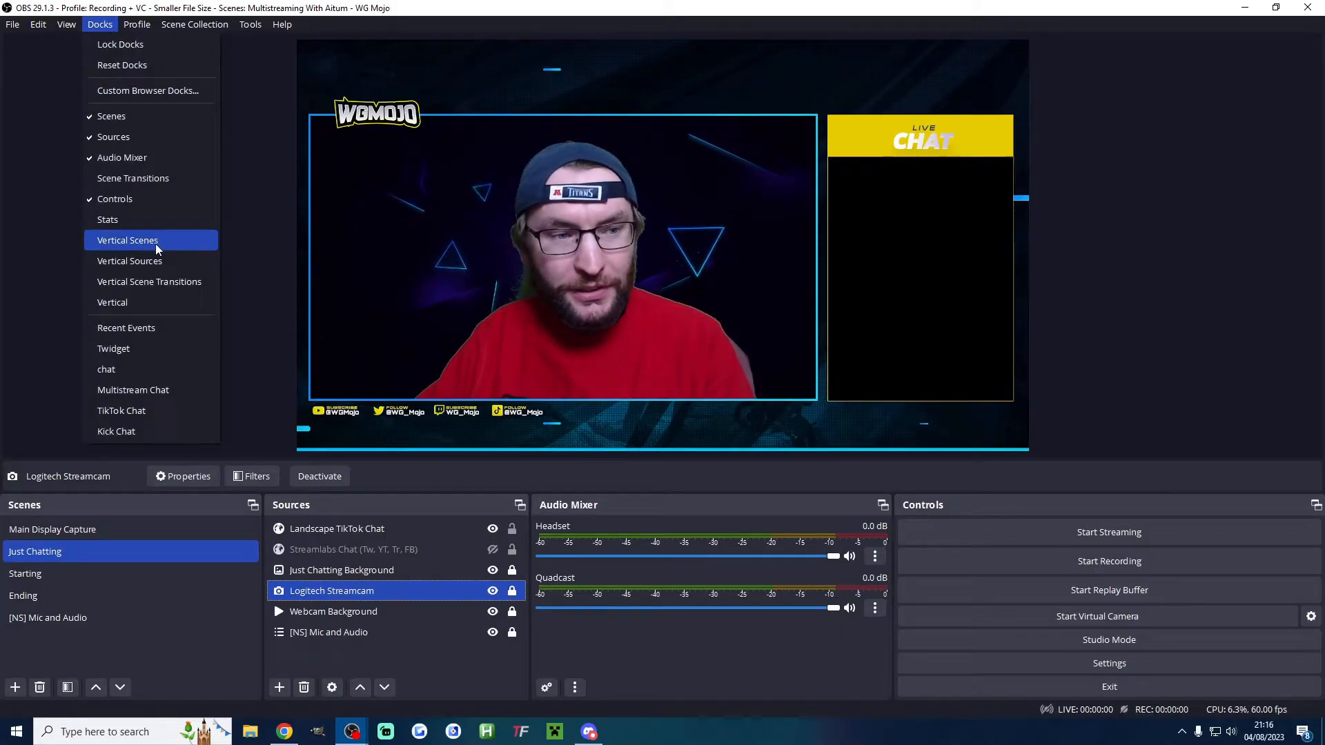
{"action": "left_click", "coordinate": [130, 260]}
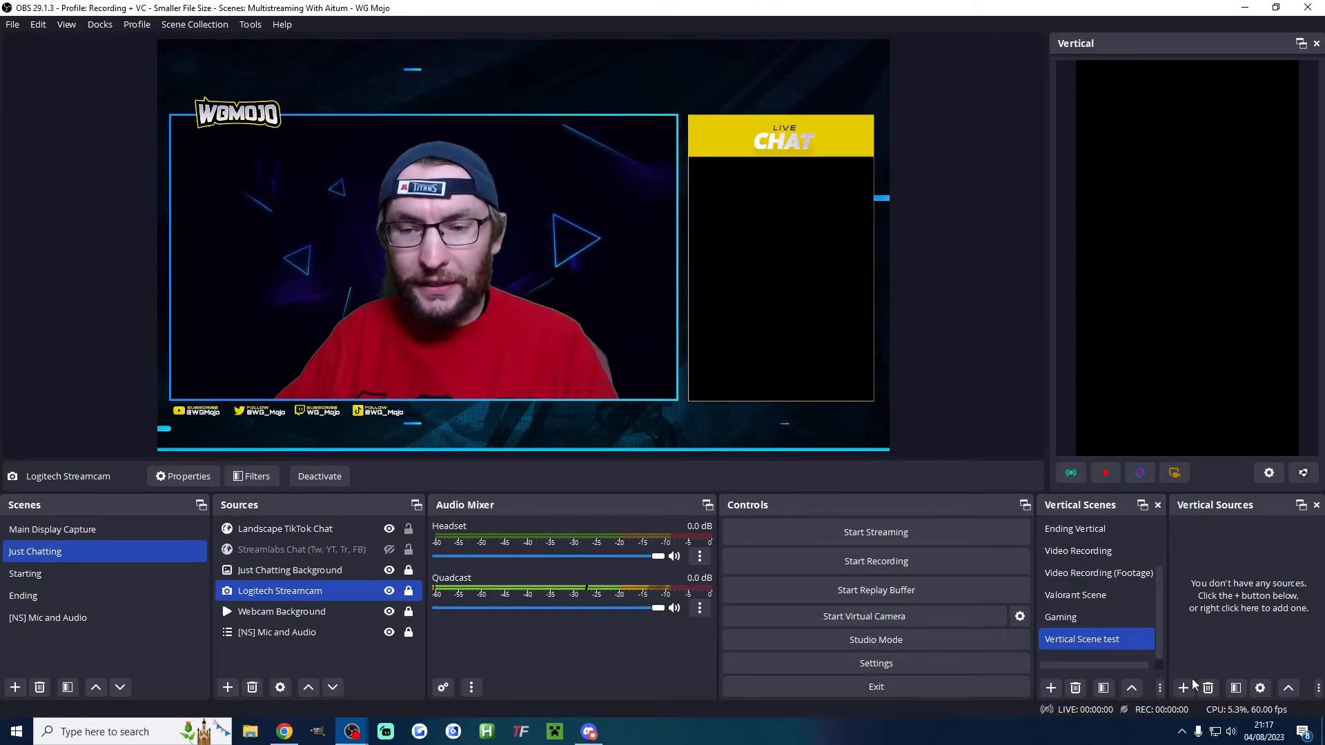
Switch between Main Display Capture and Just Chatting to verify each shows its linked vertical scene
{"action": "left_click", "coordinate": [1051, 688]}
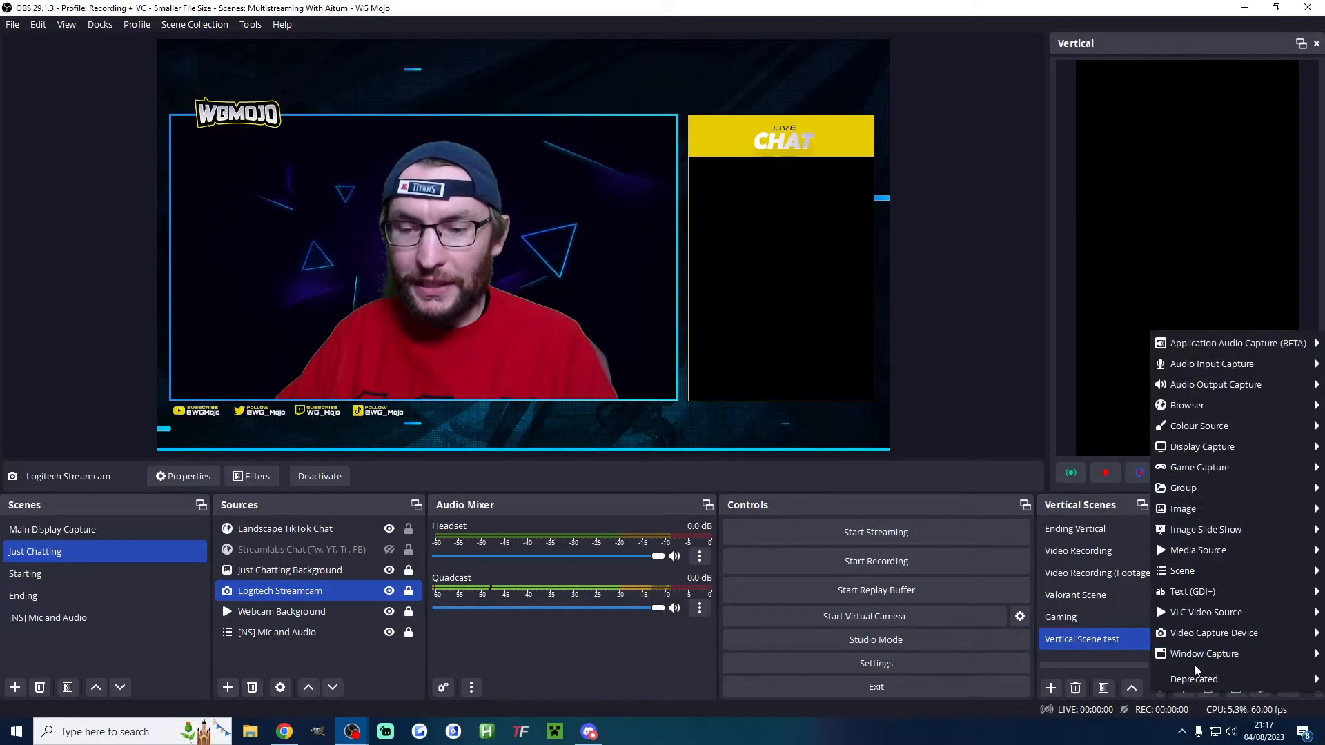
{"action": "mouse_move", "coordinate": [1214, 634]}
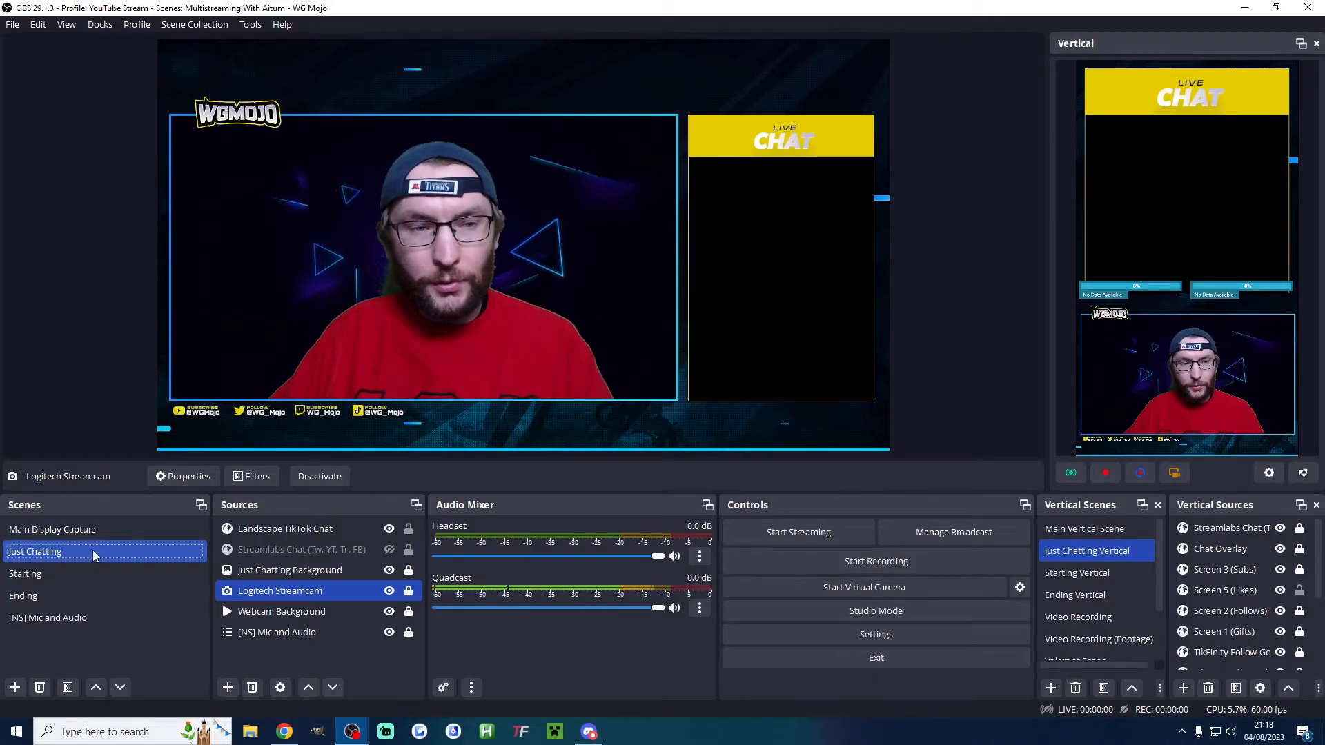
{"action": "left_click", "coordinate": [53, 528]}
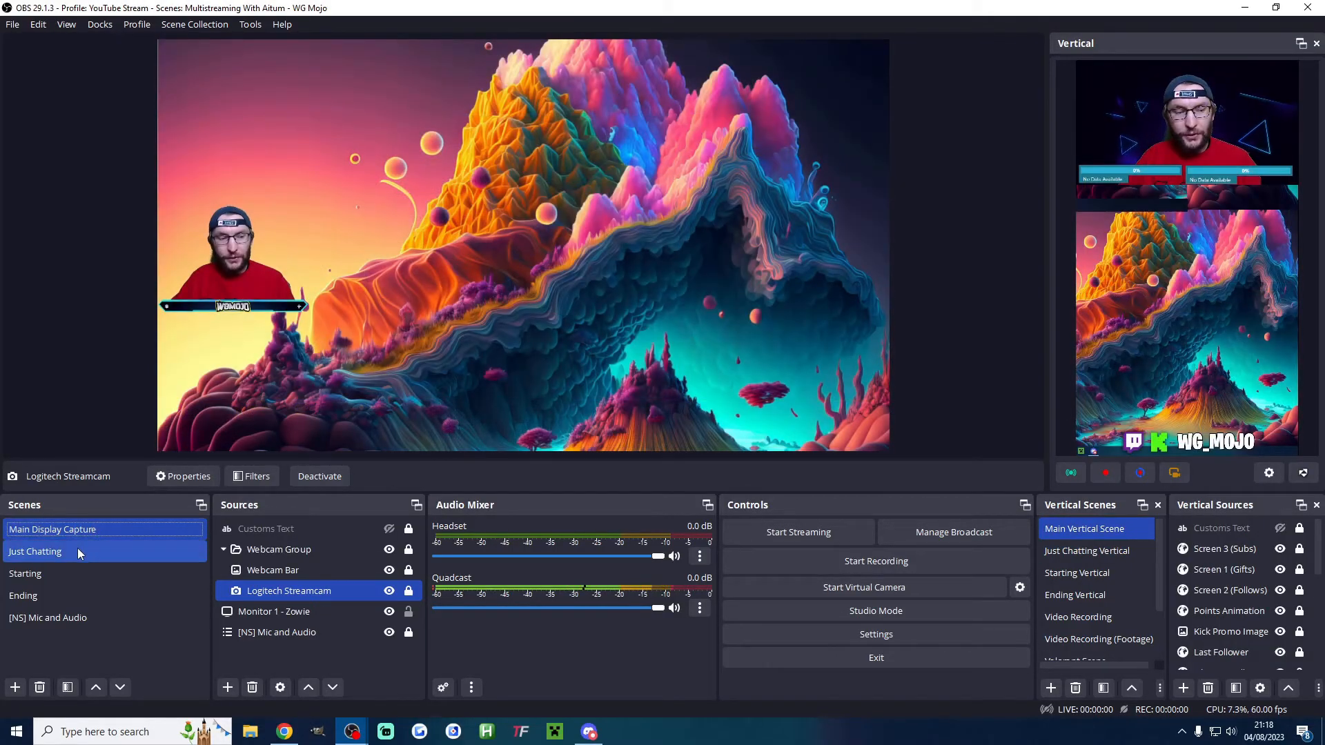
{"action": "left_click", "coordinate": [36, 551]}
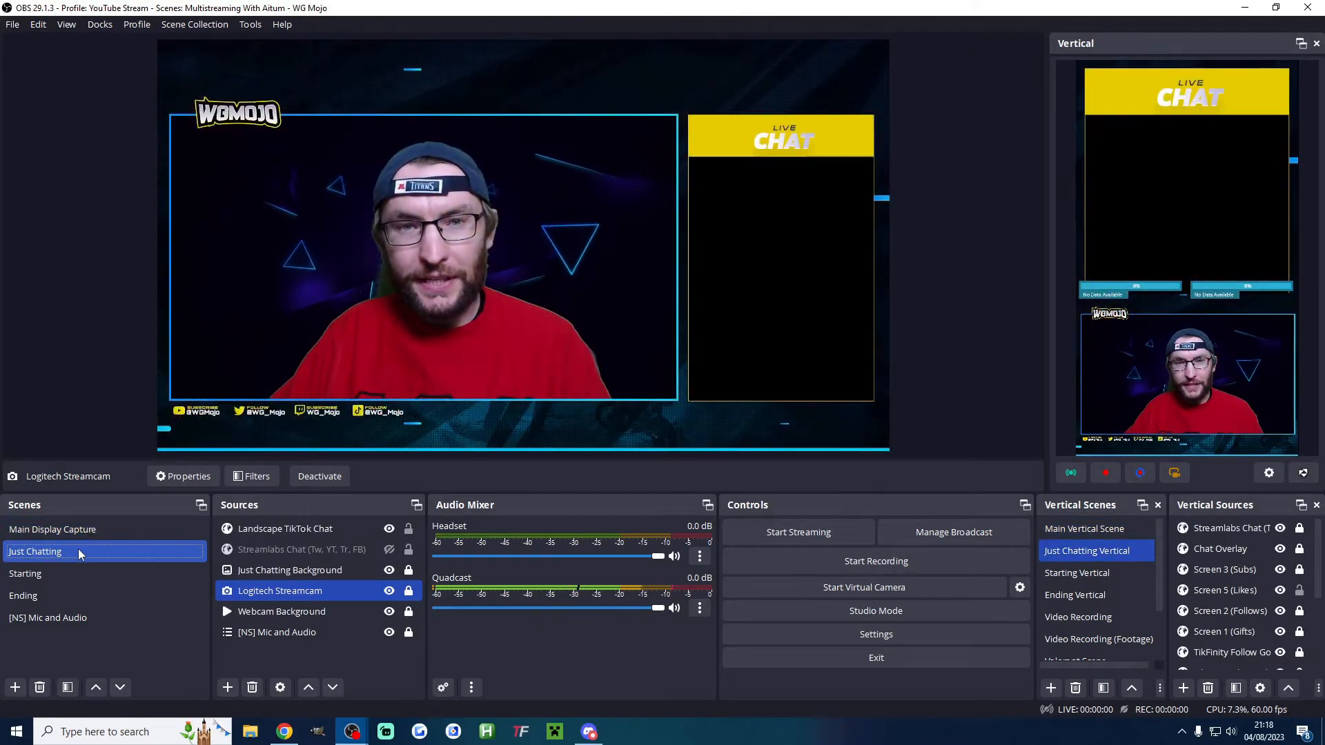
{"action": "right_click", "coordinate": [1086, 551]}
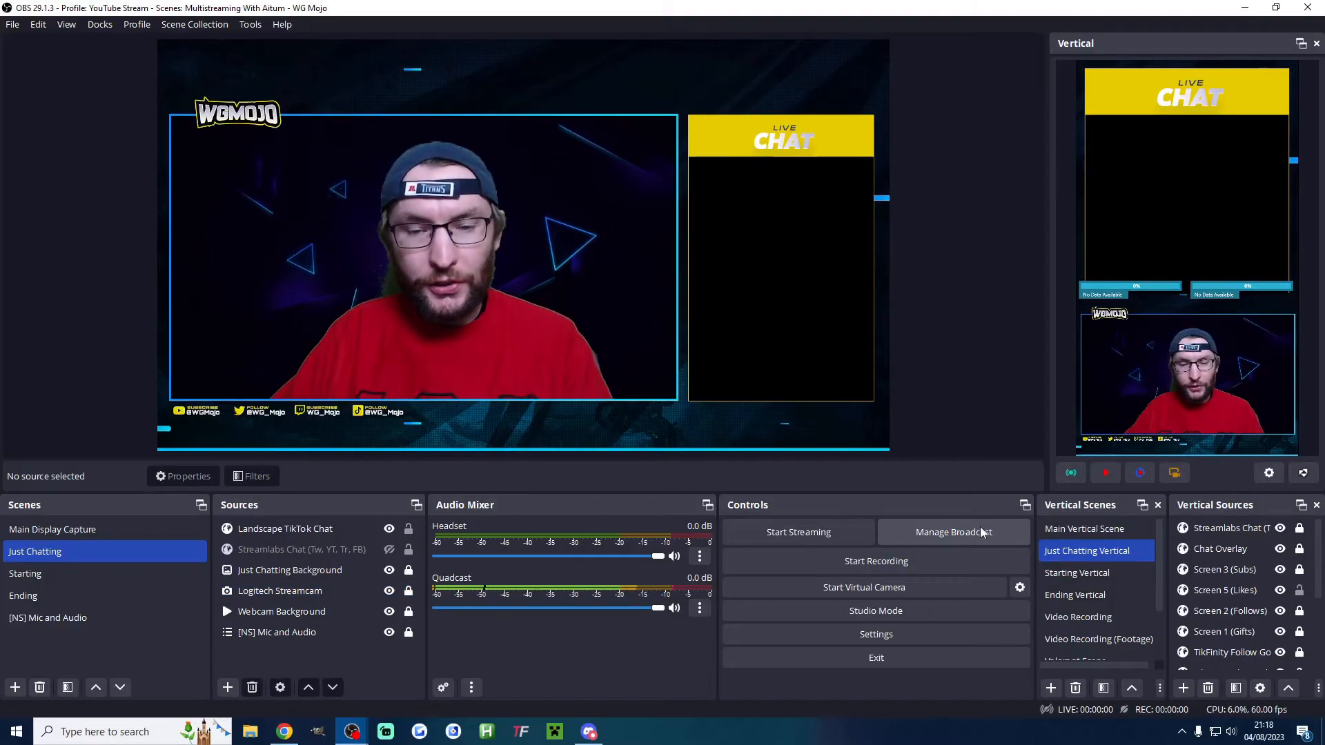
Link the main YouTube output to the existing scheduled Landscape Stream broadcast
{"action": "left_click", "coordinate": [953, 532]}
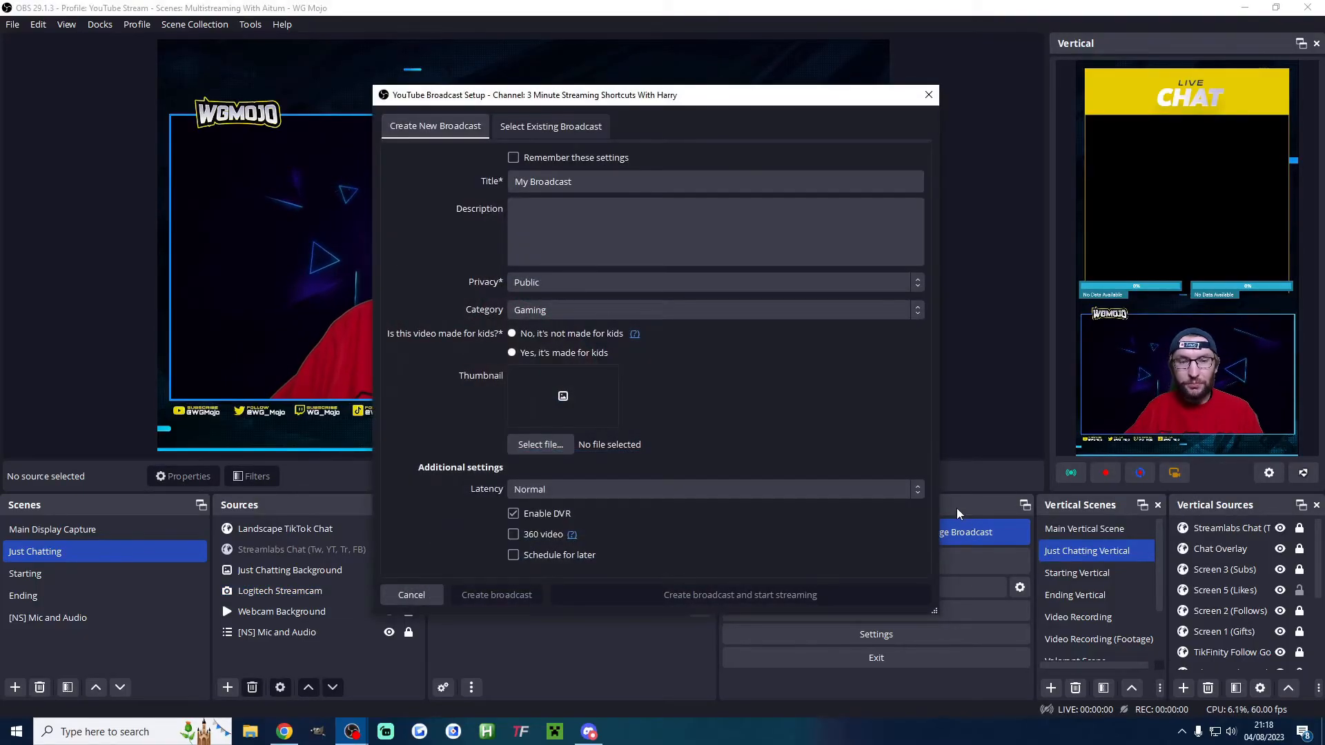
{"action": "left_click", "coordinate": [551, 125]}
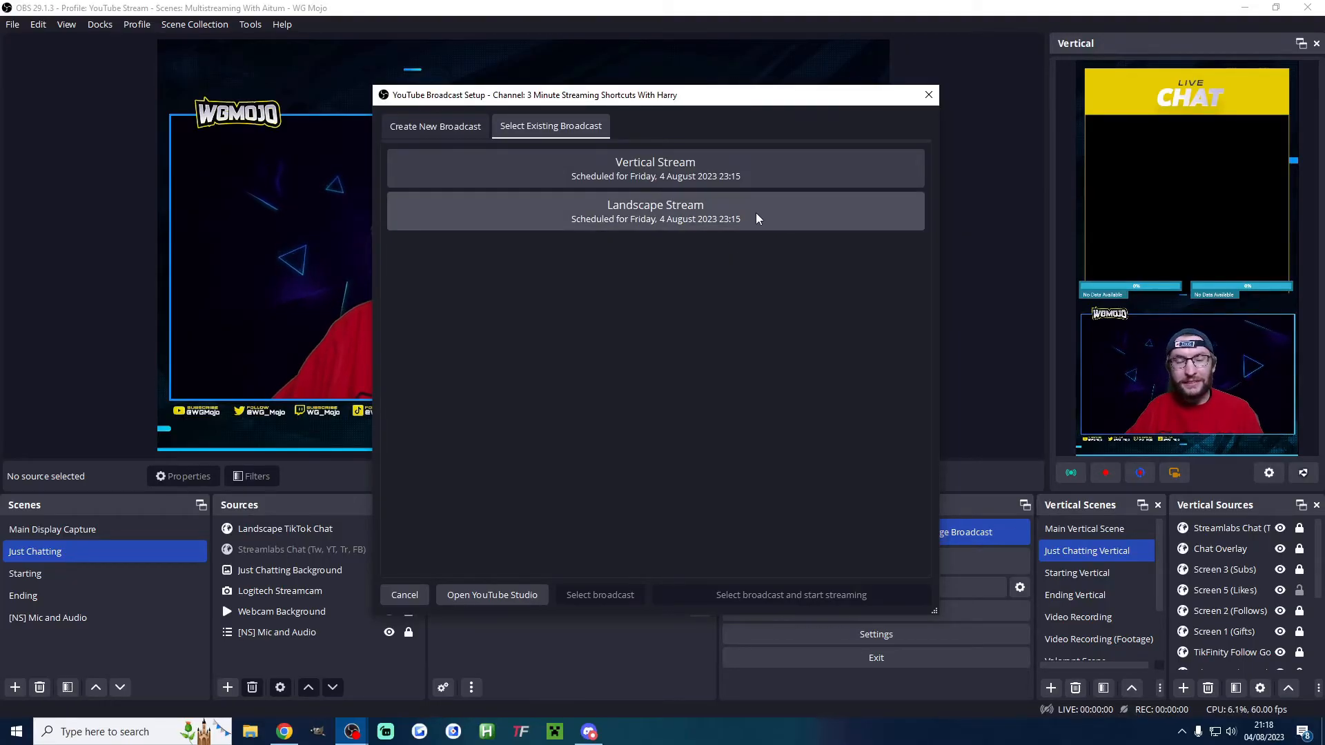
{"action": "left_click", "coordinate": [654, 211]}
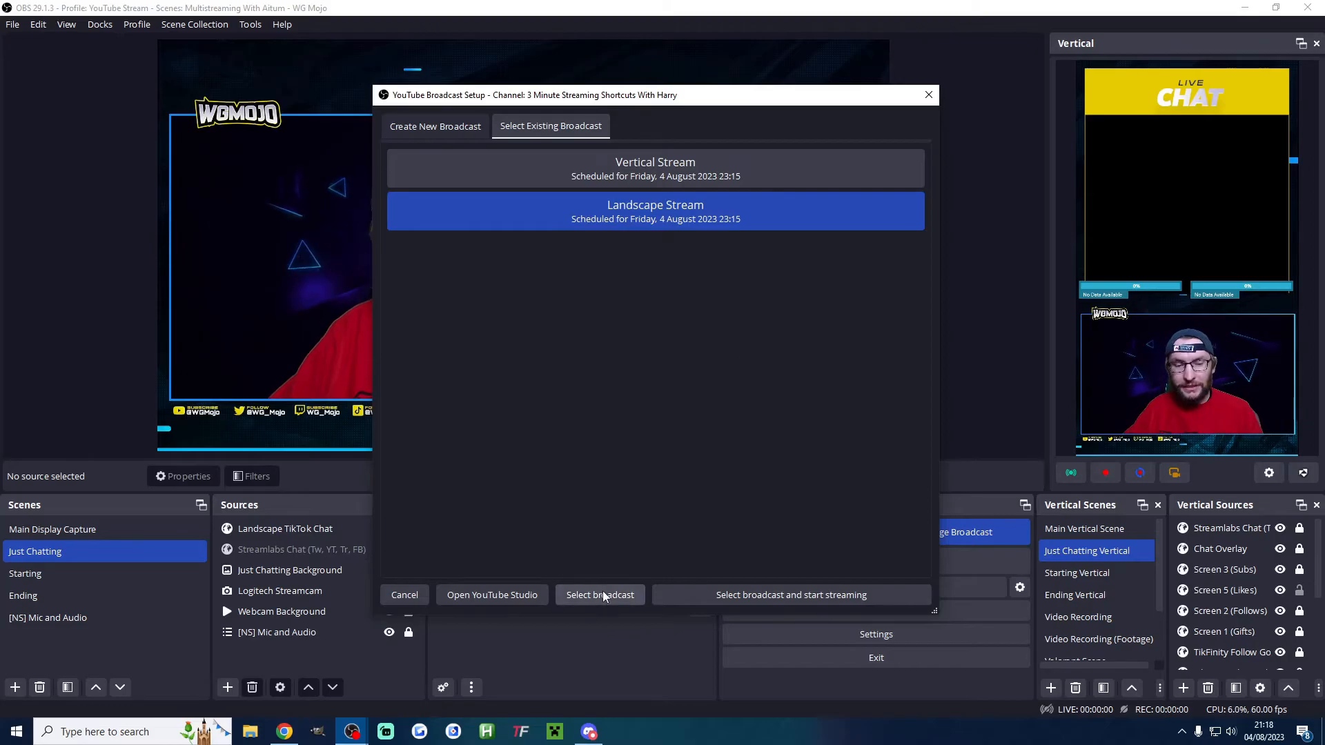
{"action": "left_click", "coordinate": [599, 594]}
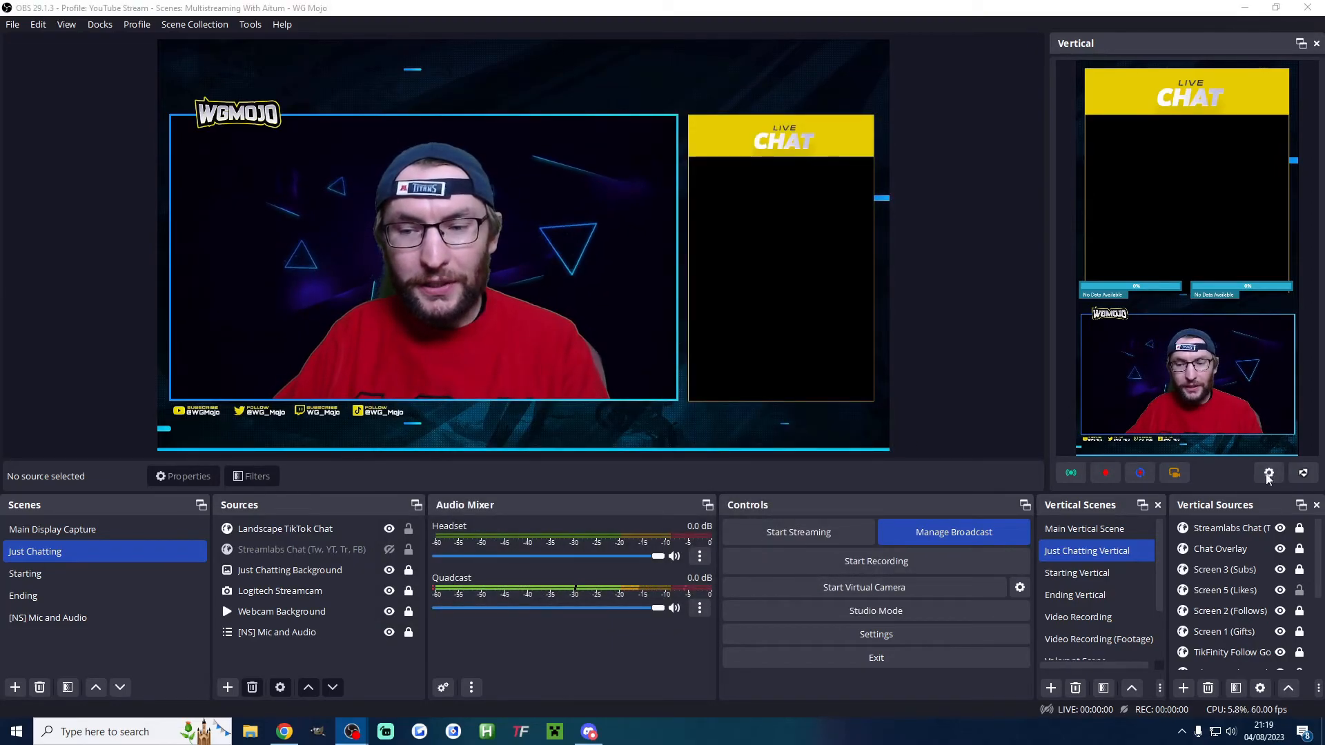
Copy the Vertical Stream's stream key from YouTube Studio for the vertical output settings
{"action": "left_click", "coordinate": [1268, 473]}
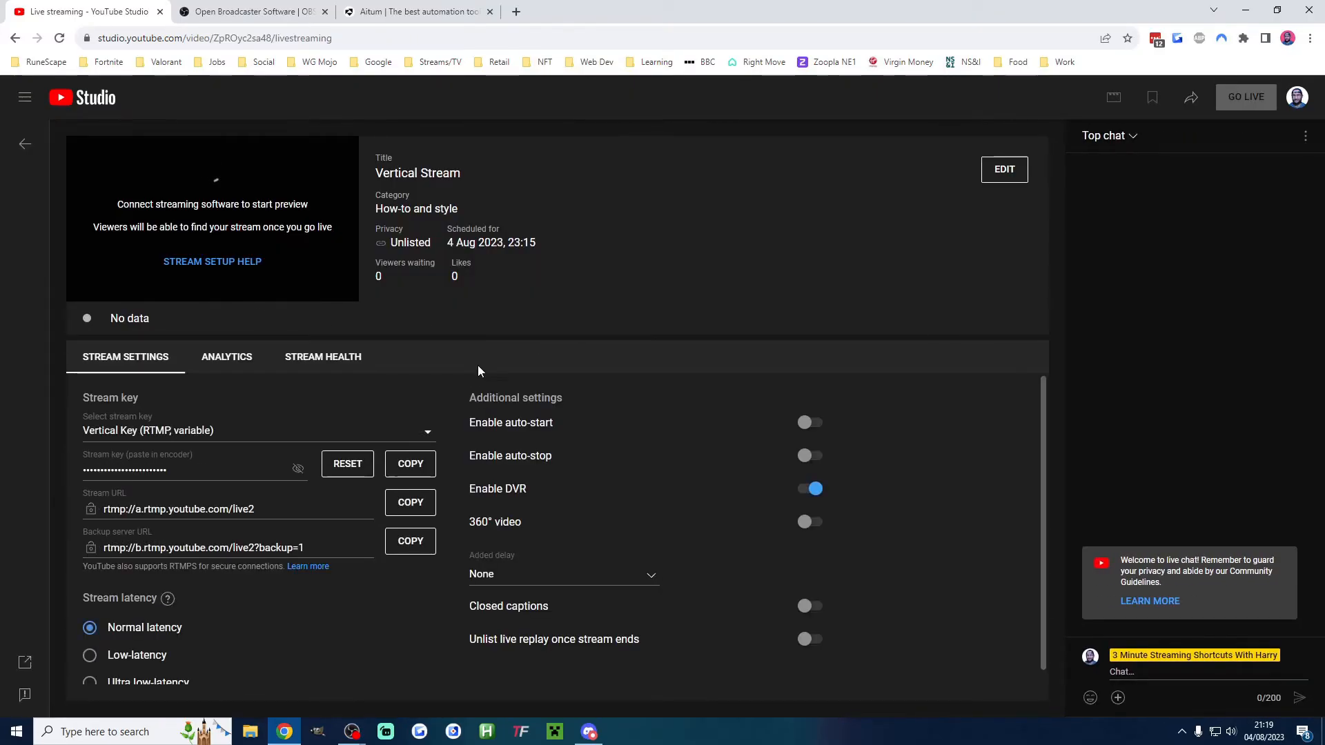
{"action": "left_click", "coordinate": [410, 502]}
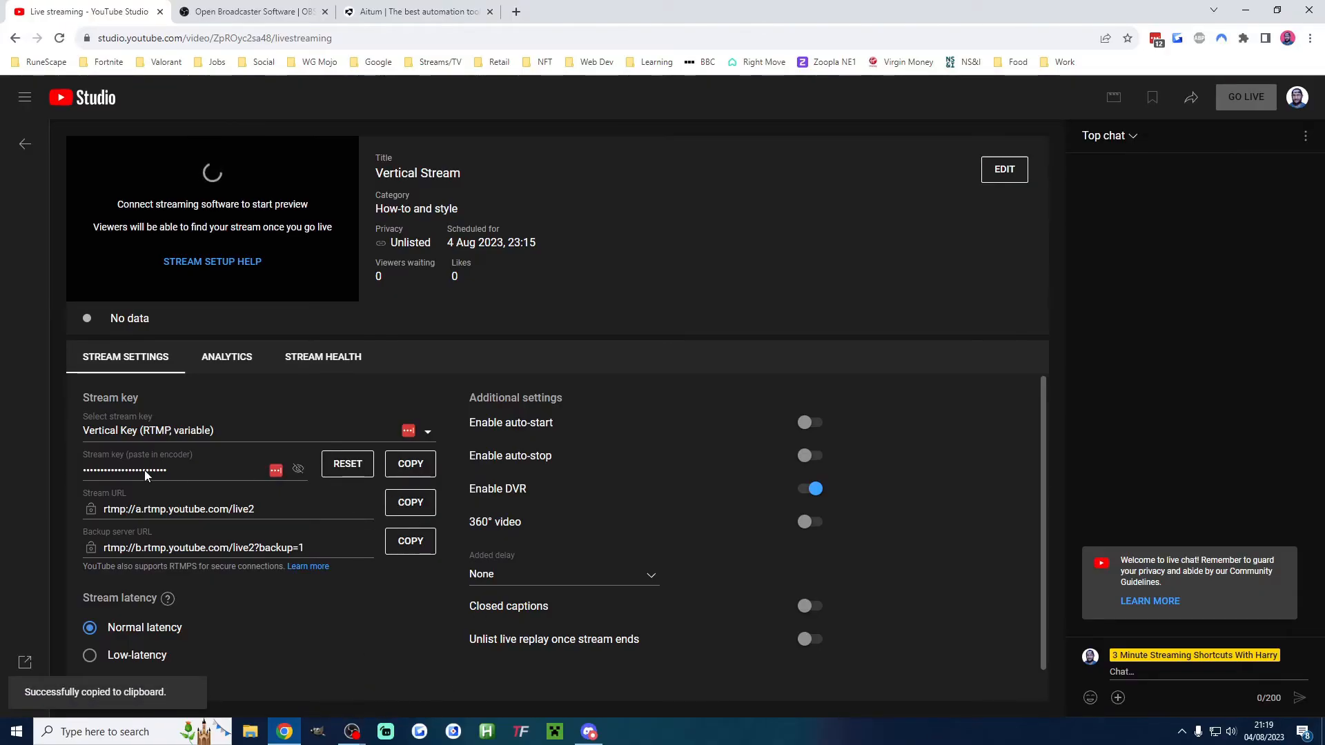
{"action": "left_click", "coordinate": [351, 732]}
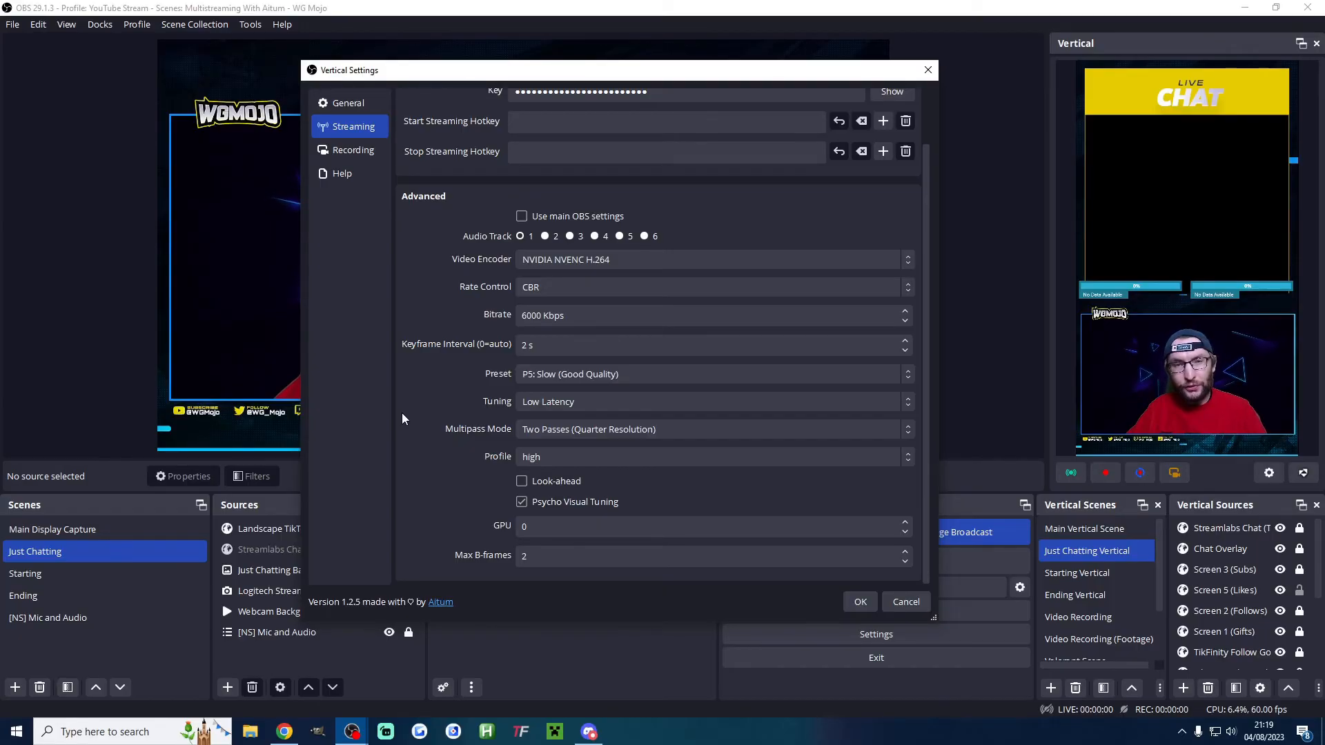
Confirm the vertical General resolution is 1080x1920 and accept the Aitum Vertical settings
{"action": "left_click", "coordinate": [348, 102]}
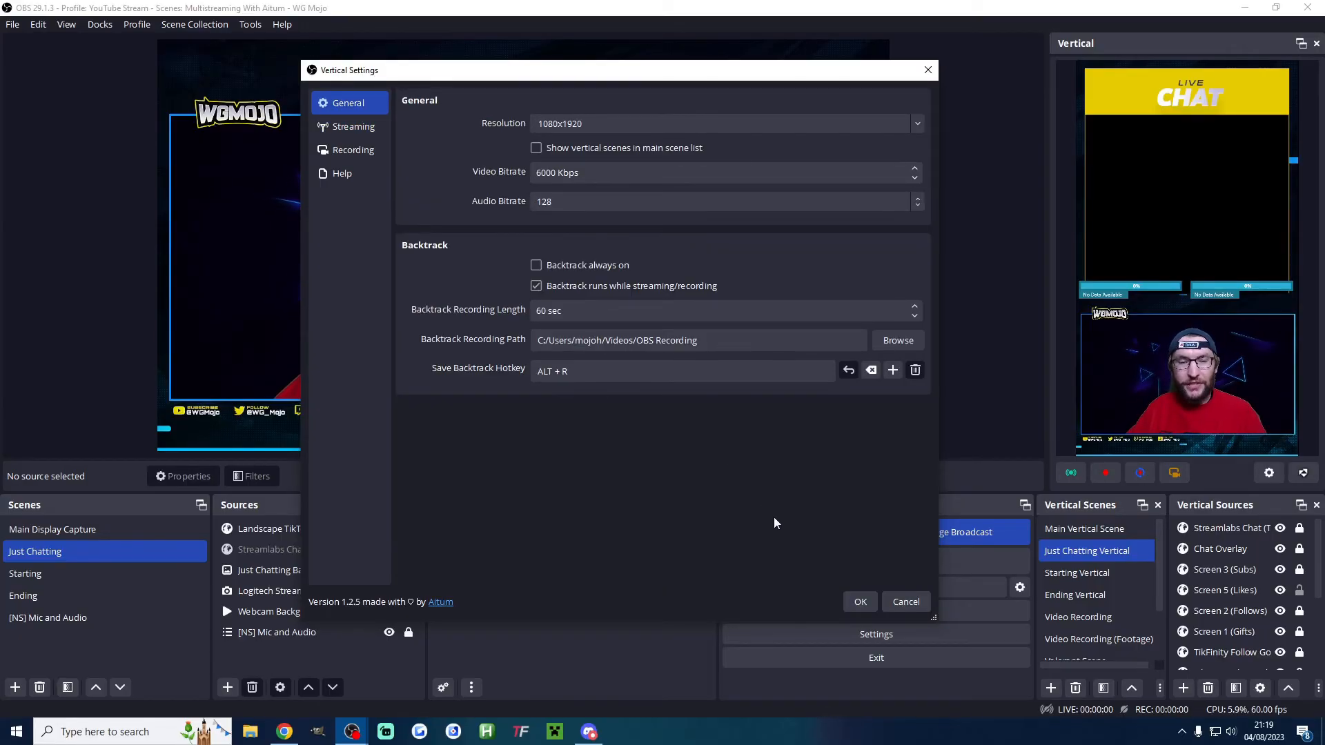
{"action": "left_click", "coordinate": [860, 602]}
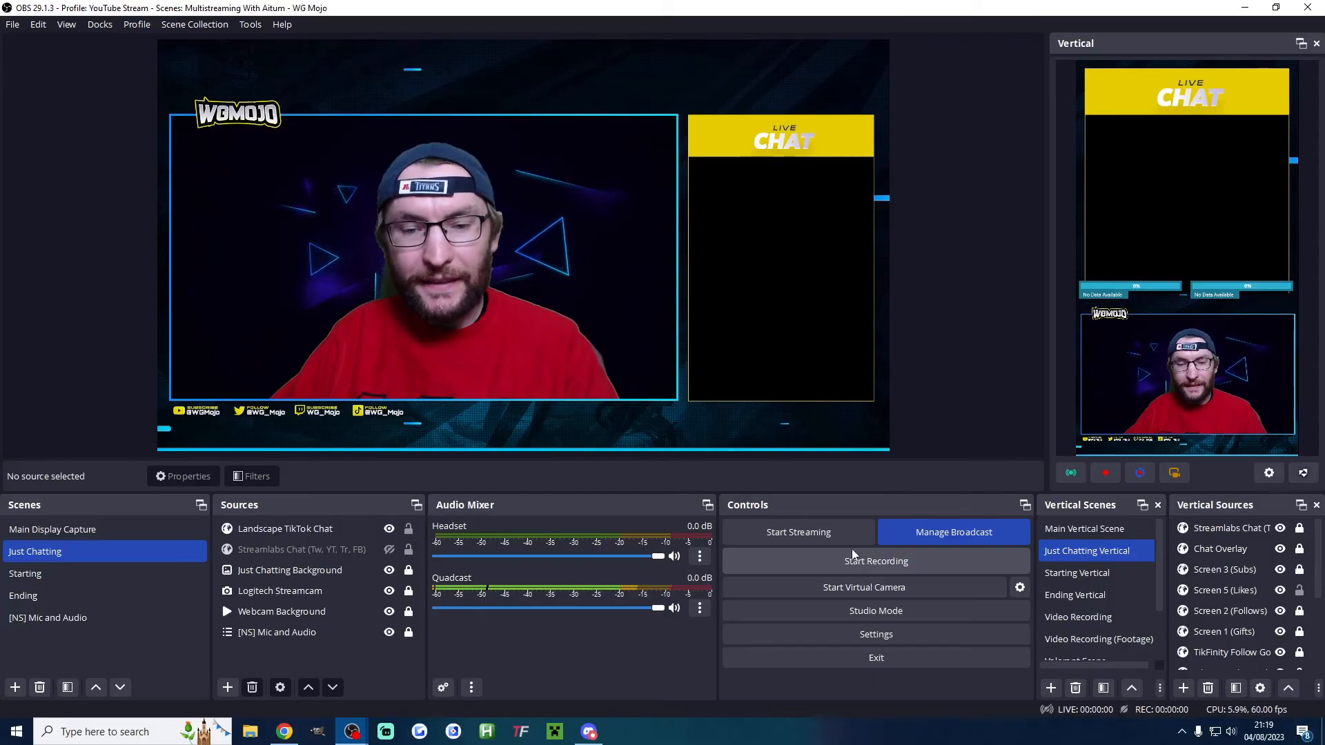